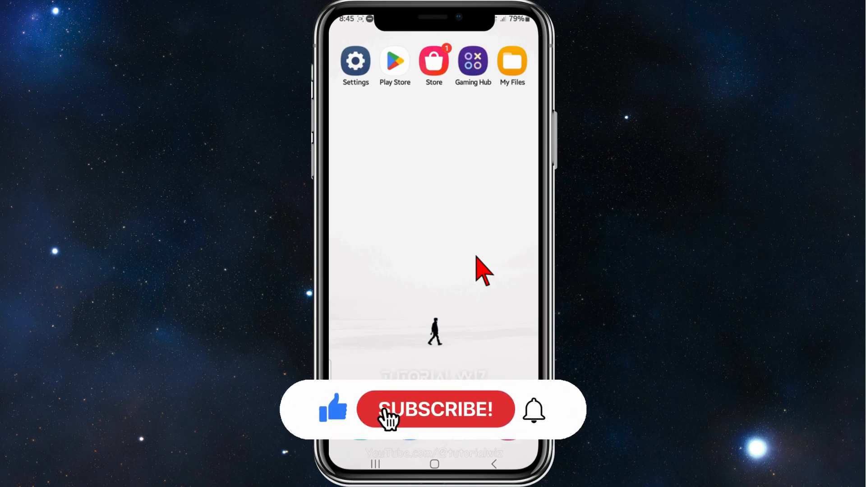
Go from Settings through Digital Wellbeing and parental controls to the Focus mode list.
left_click(436, 409)
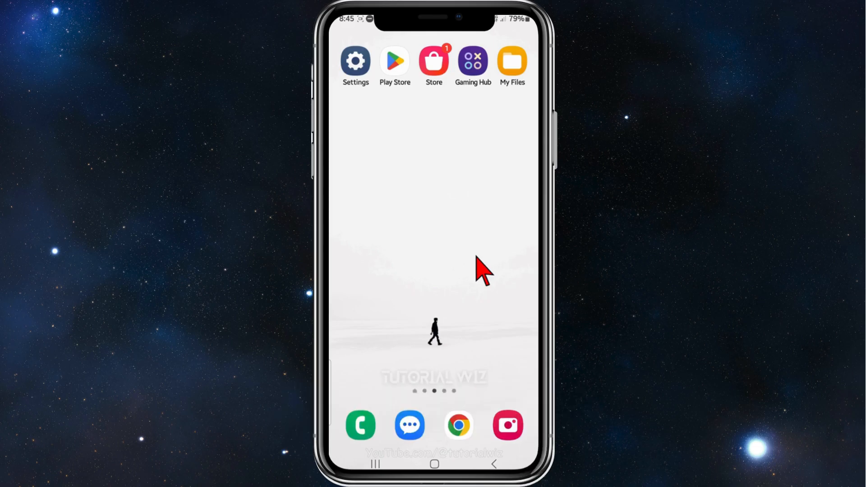
mouse_move(466, 174)
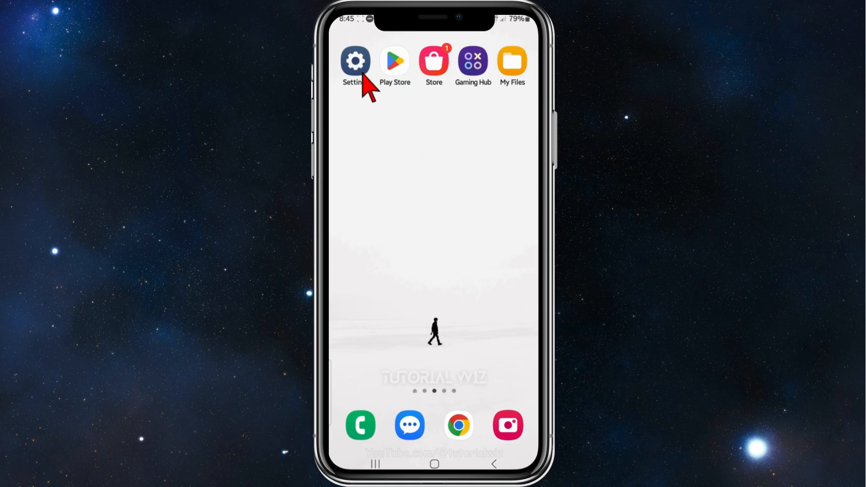
left_click(356, 61)
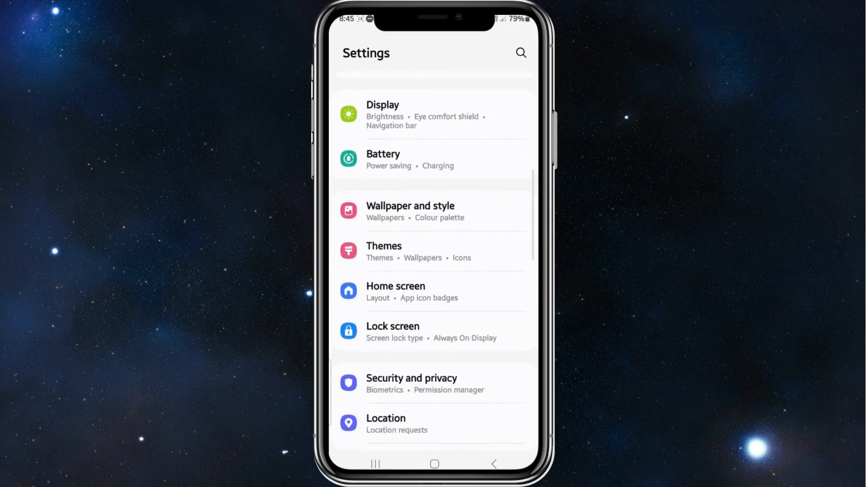
scroll("down", 3)
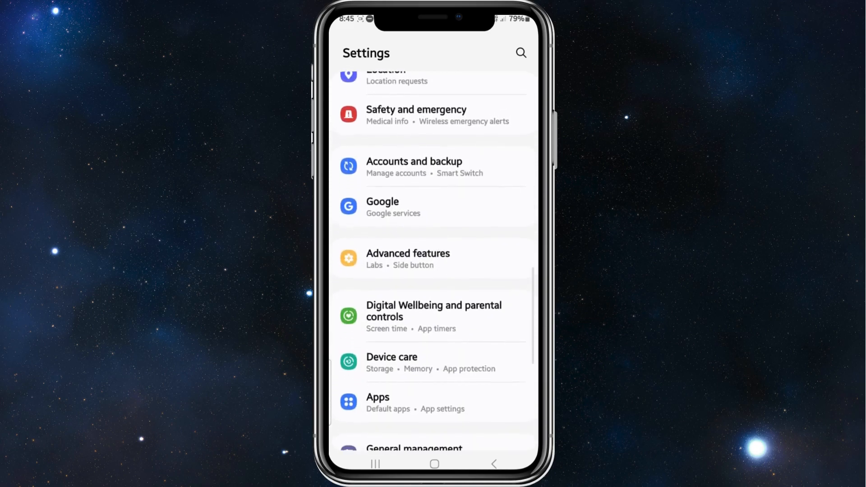
left_click(434, 311)
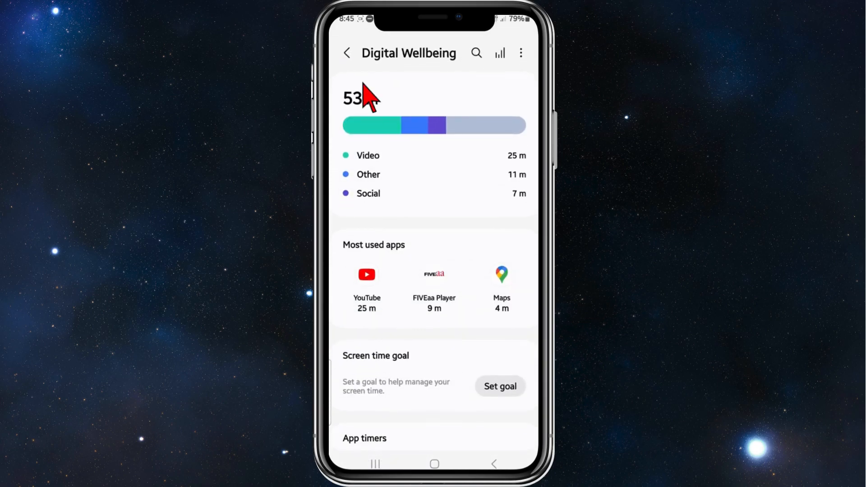
scroll("down", 3)
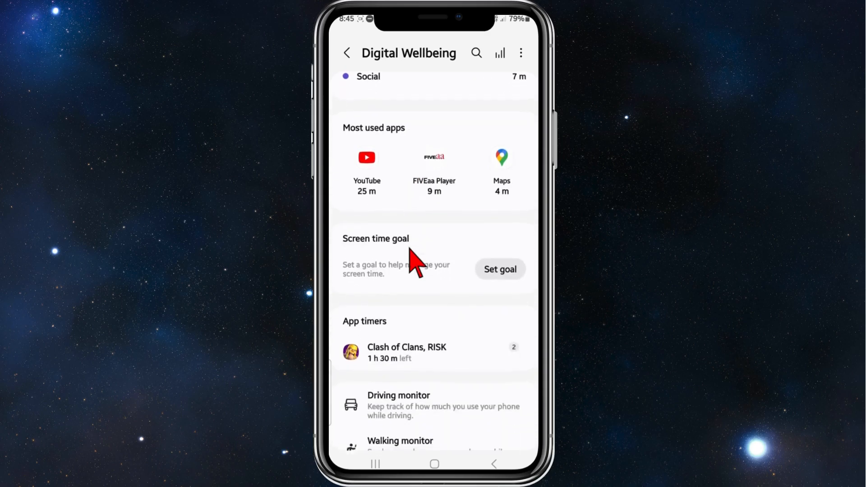
scroll("down", 3)
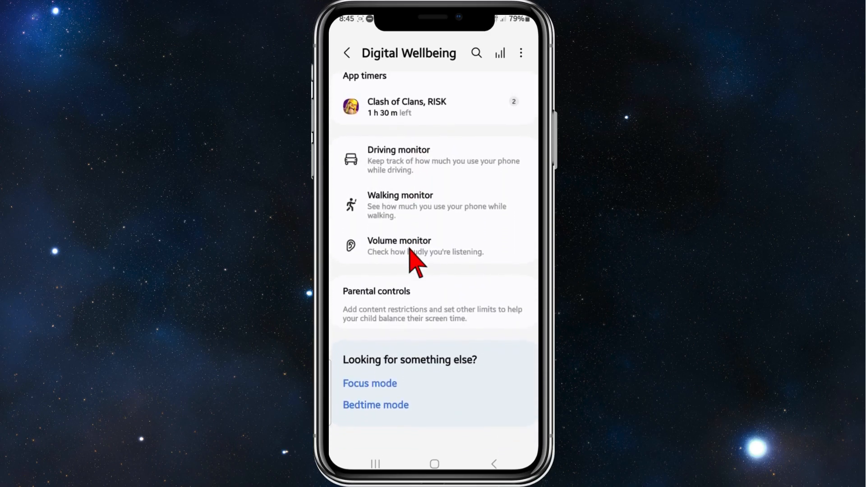
mouse_move(373, 407)
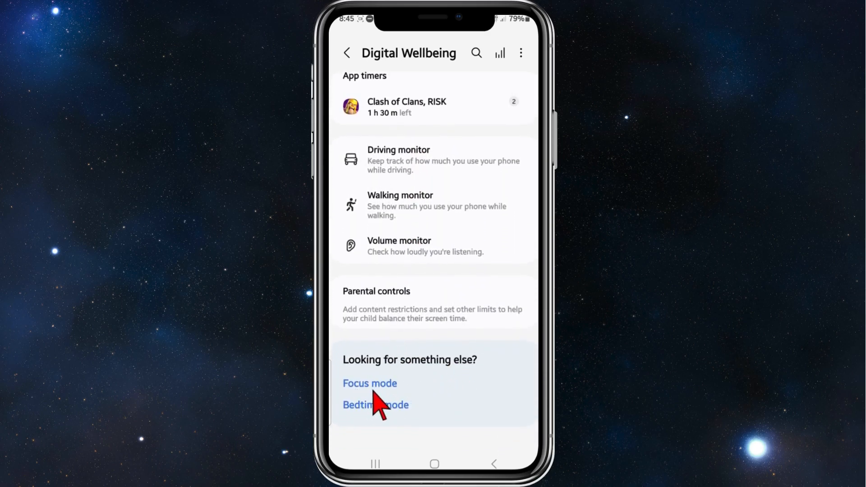
left_click(369, 383)
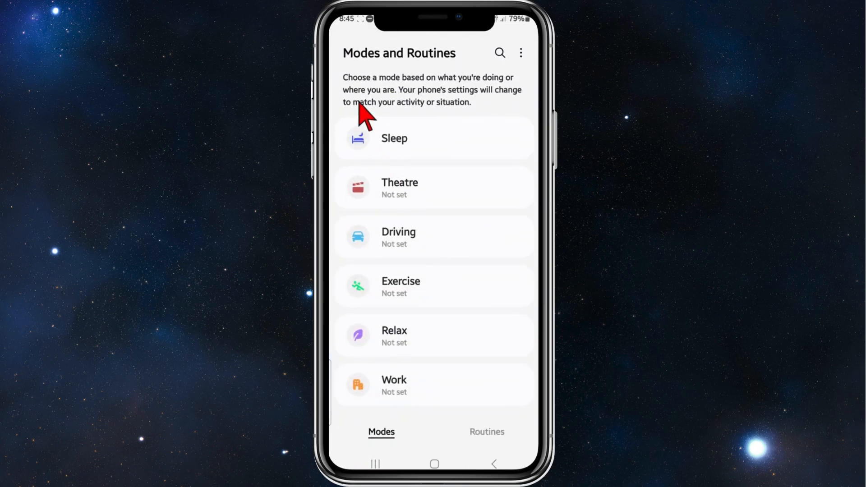
mouse_move(511, 101)
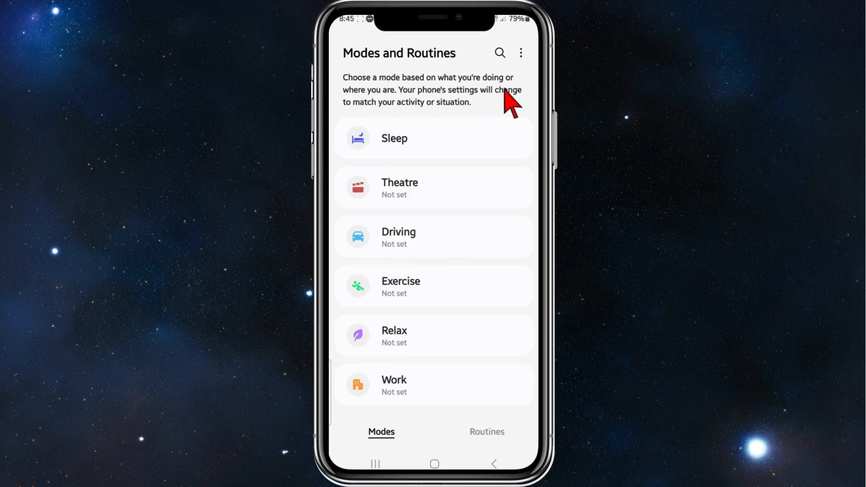
mouse_move(507, 116)
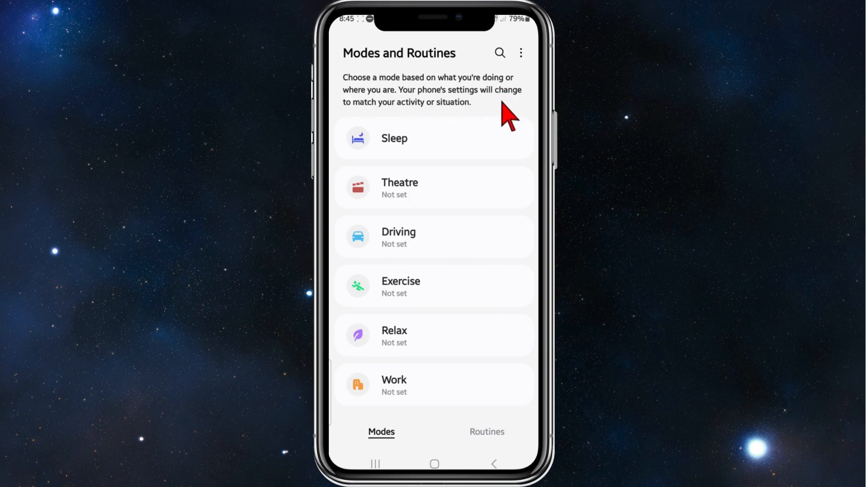
mouse_move(440, 321)
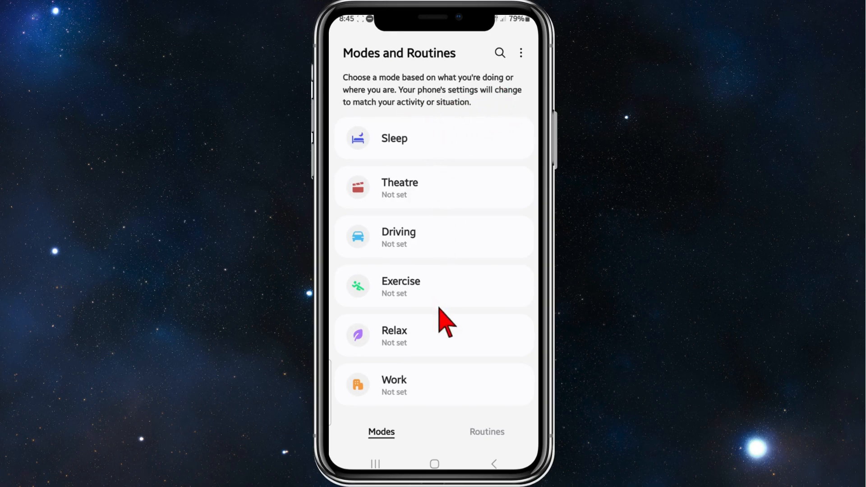
mouse_move(405, 161)
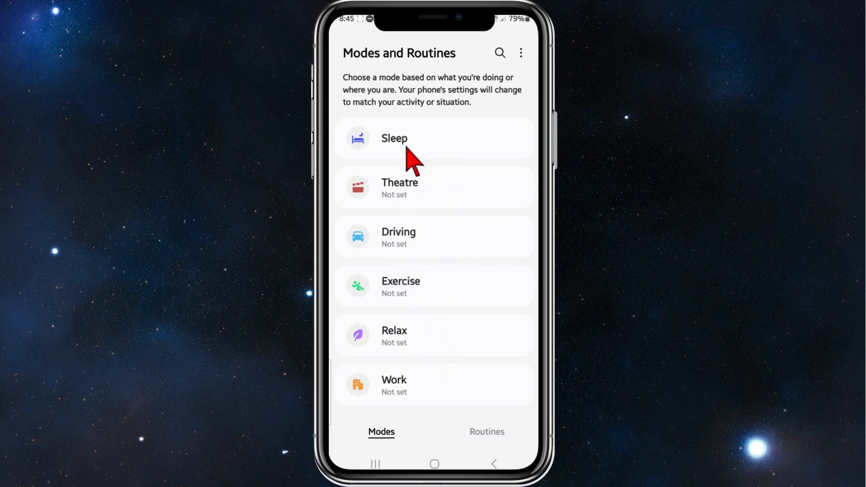
mouse_move(456, 312)
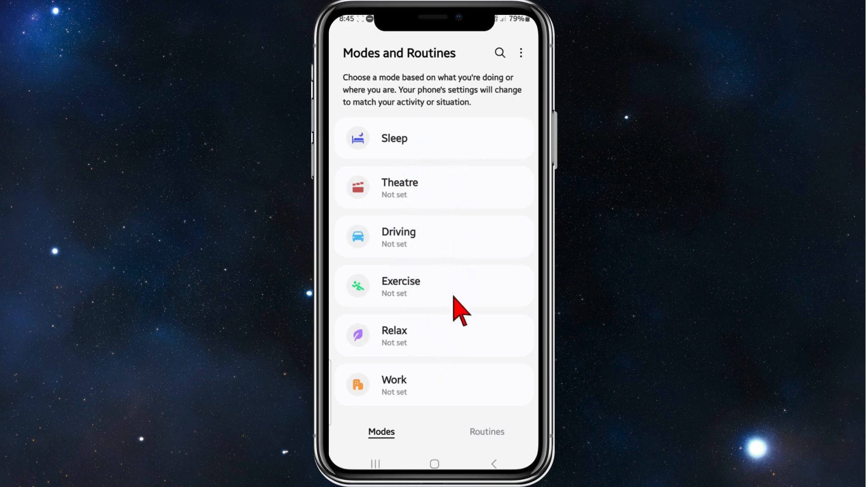
mouse_move(465, 236)
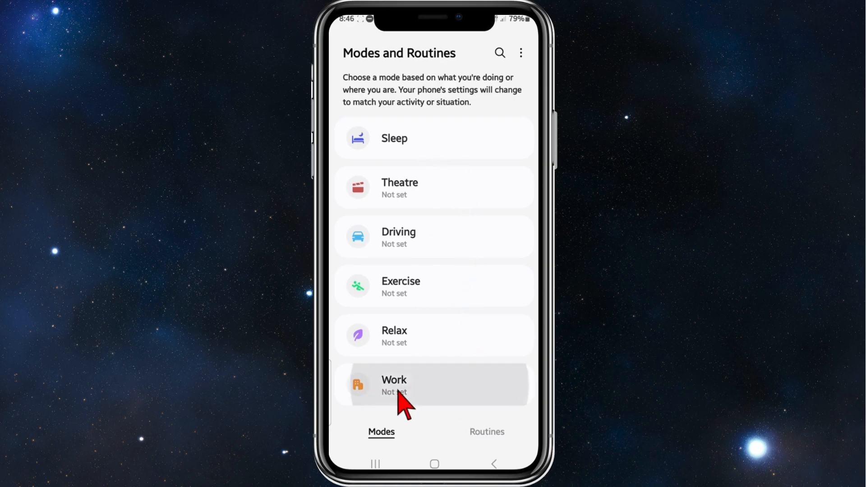
Open the Work mode introduction from the Modes list.
left_click(394, 385)
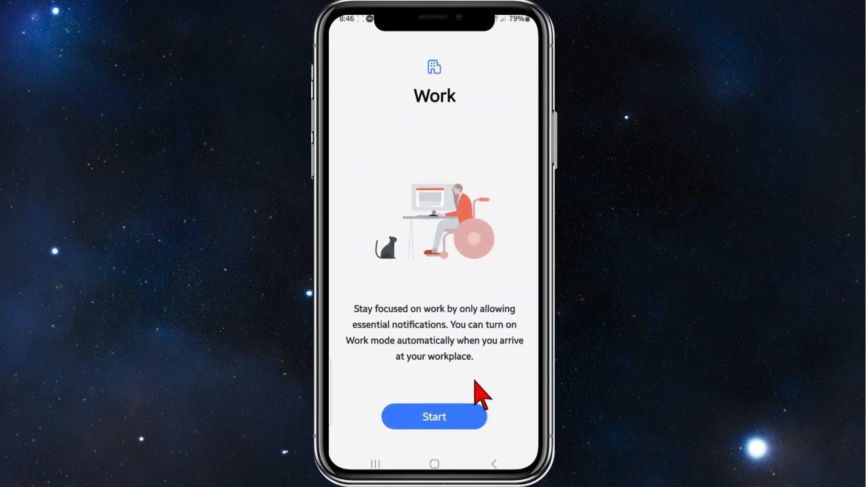
mouse_move(372, 343)
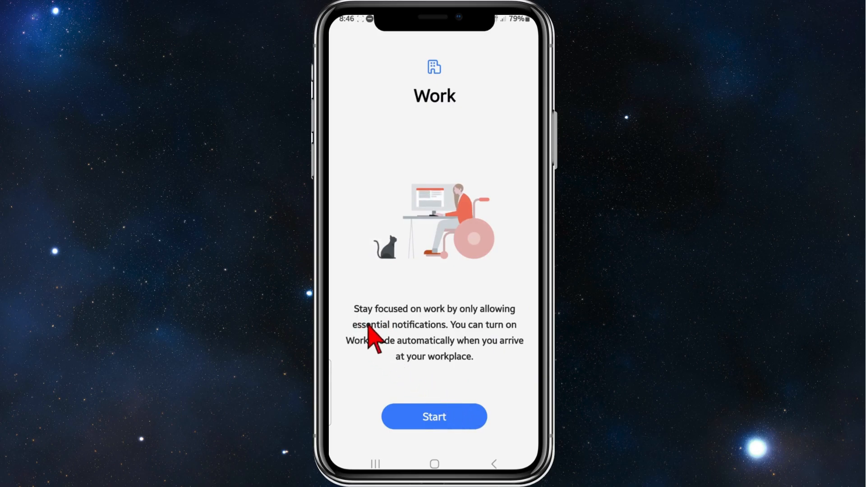
mouse_move(425, 351)
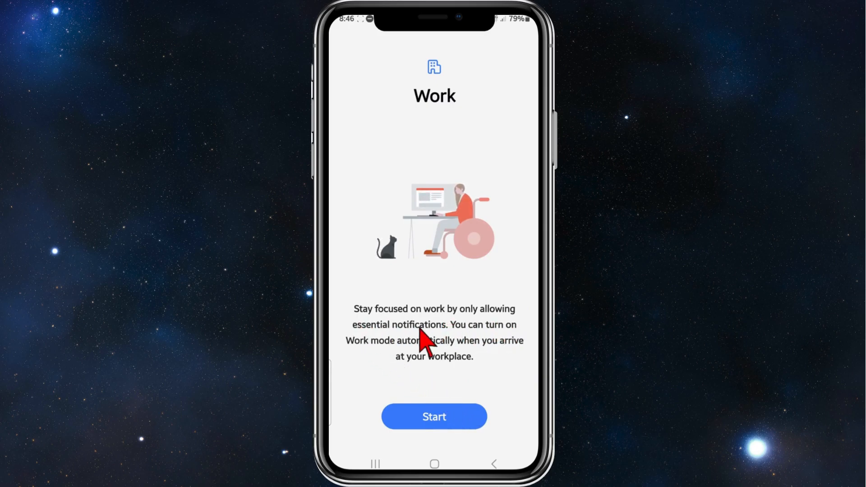
mouse_move(419, 433)
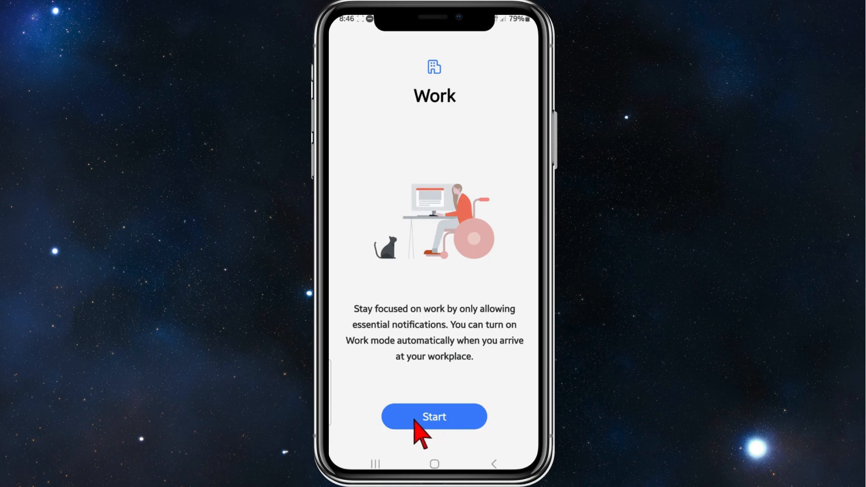
Begin Work mode setup to reach its automatic turn-on conditions.
left_click(434, 416)
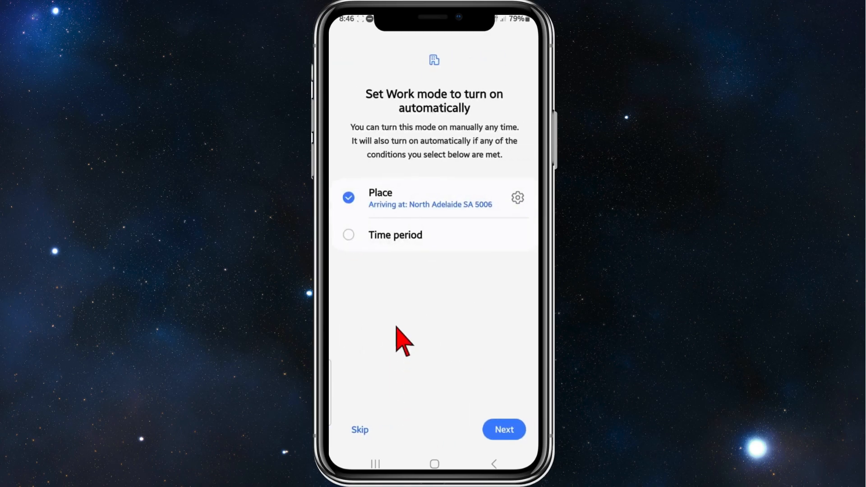
mouse_move(376, 154)
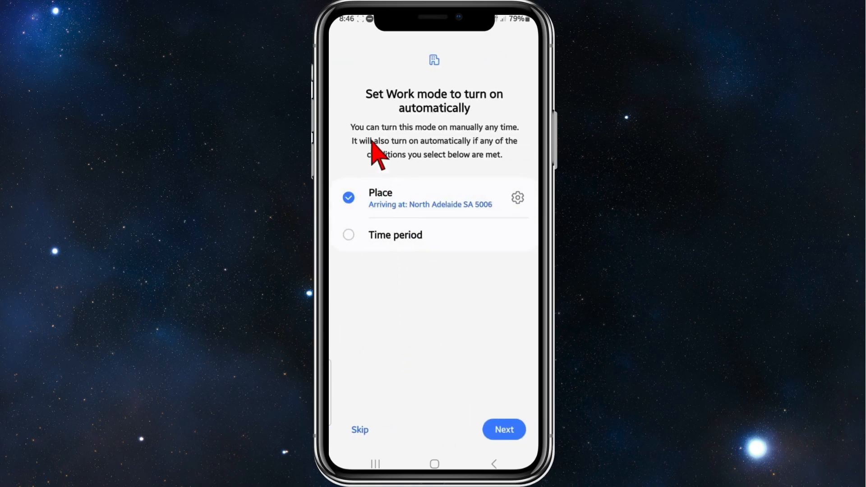
mouse_move(477, 128)
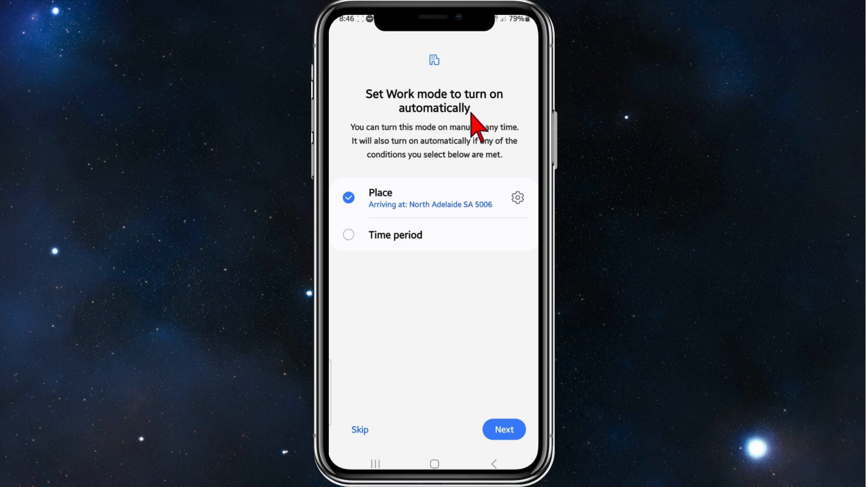
mouse_move(479, 147)
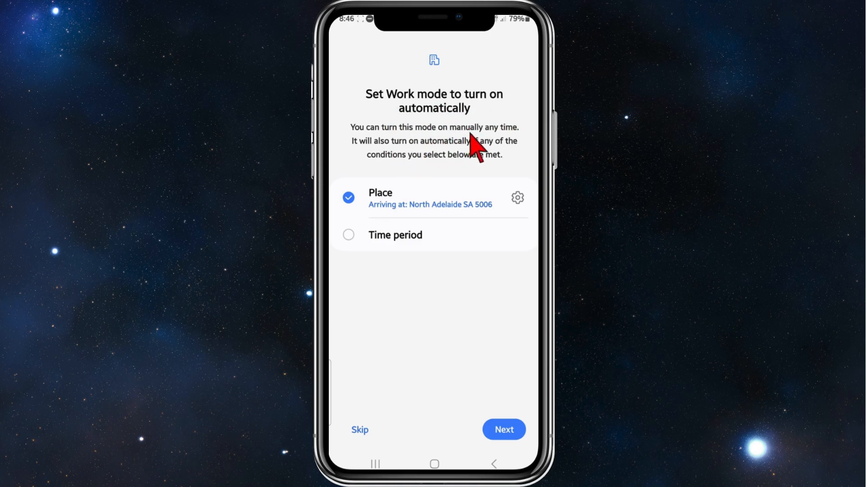
mouse_move(447, 168)
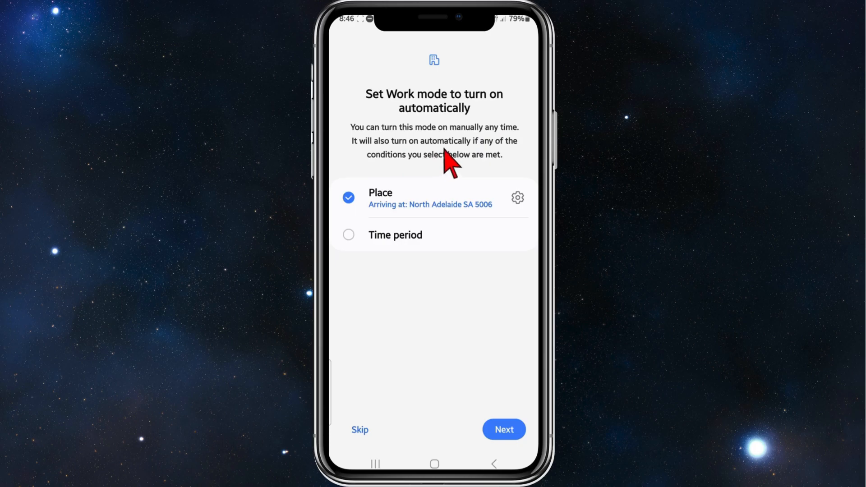
mouse_move(448, 181)
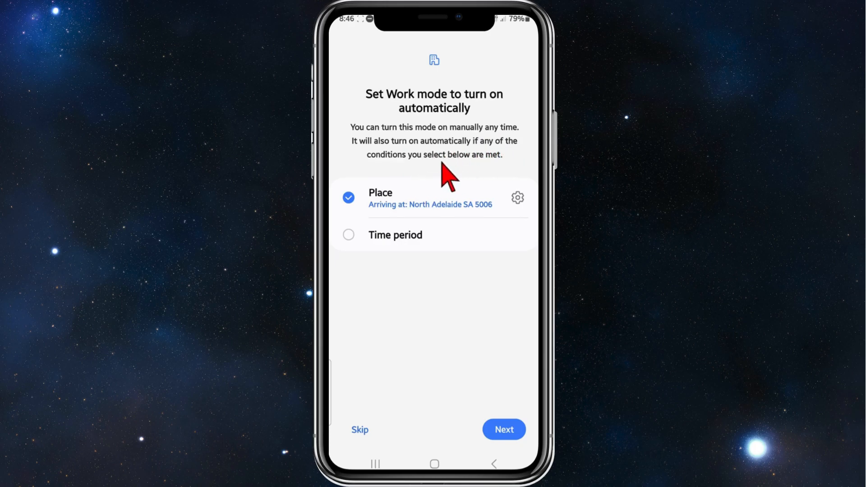
mouse_move(391, 212)
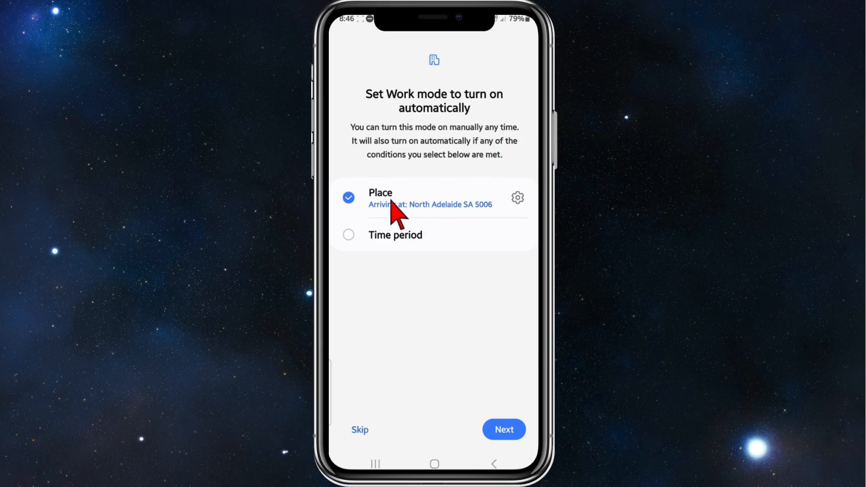
mouse_move(362, 226)
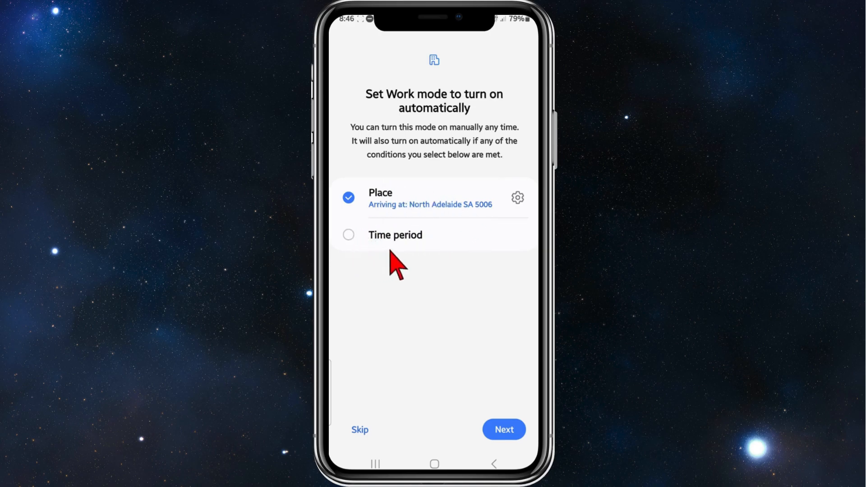
mouse_move(447, 237)
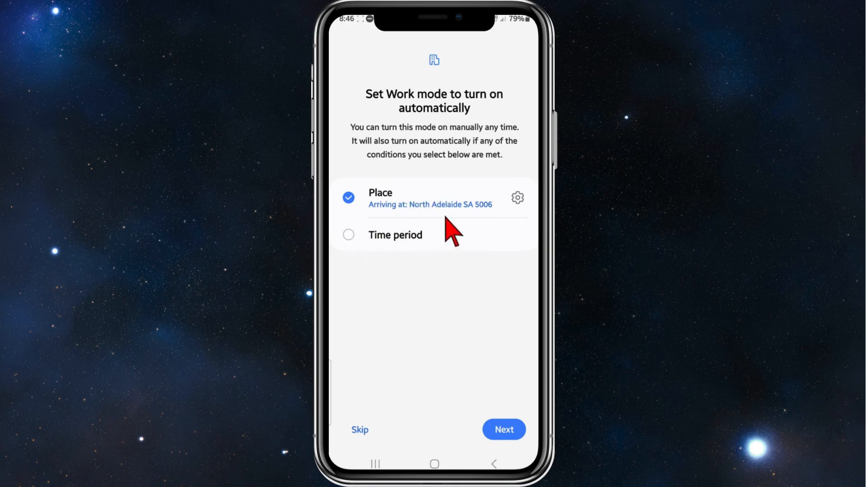
mouse_move(491, 203)
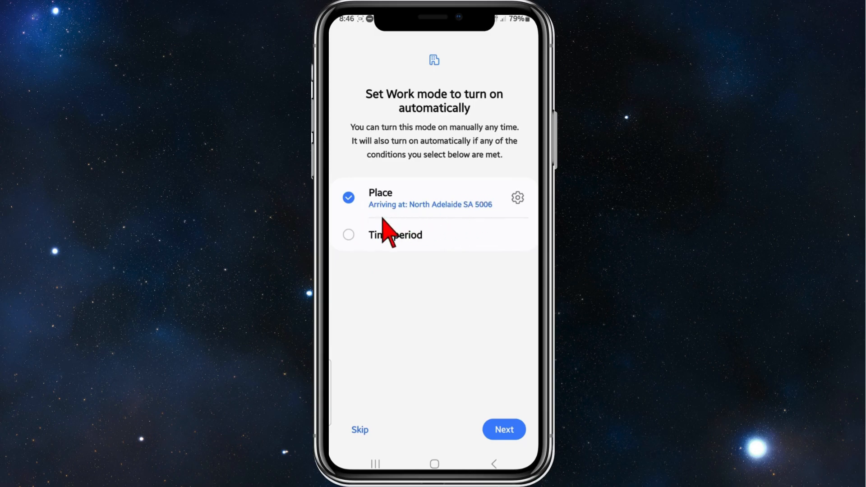
mouse_move(375, 265)
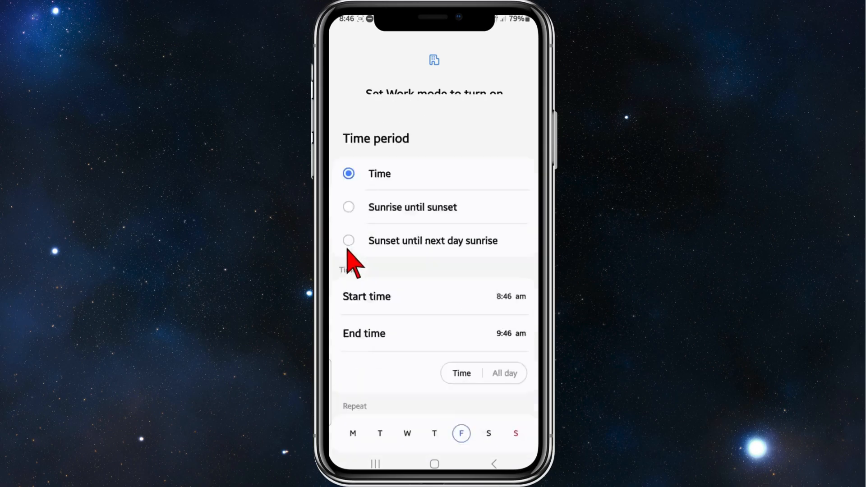
Schedule Work mode from 9:00 am to 5:00 pm, repeating on Friday.
scroll("down", 3)
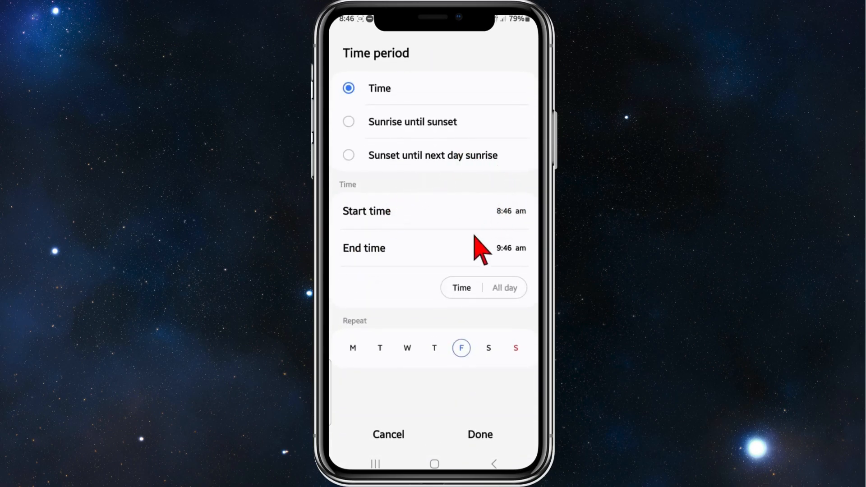
mouse_move(522, 223)
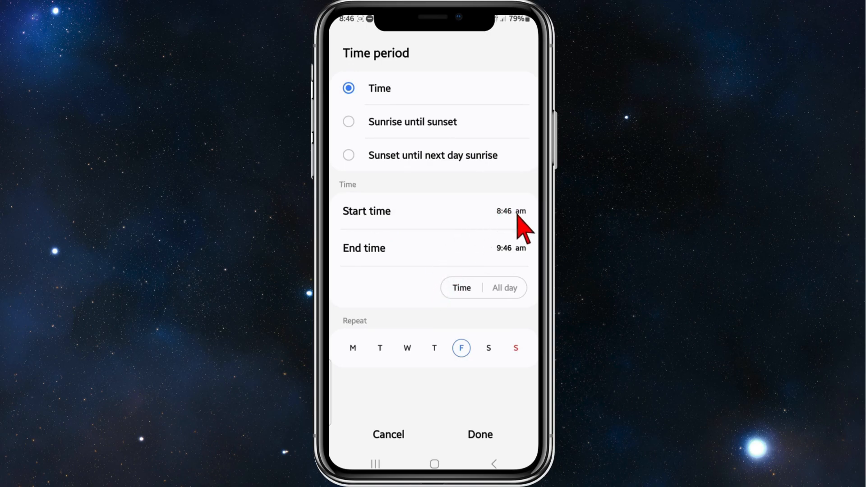
mouse_move(429, 273)
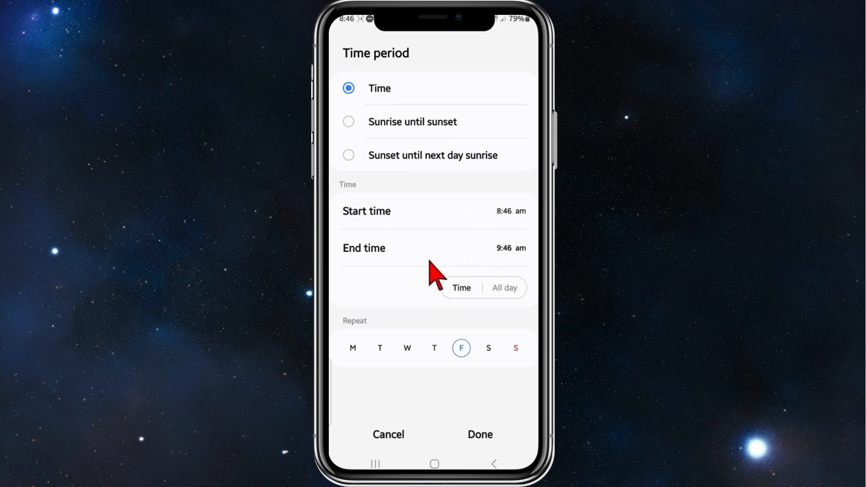
left_click(366, 211)
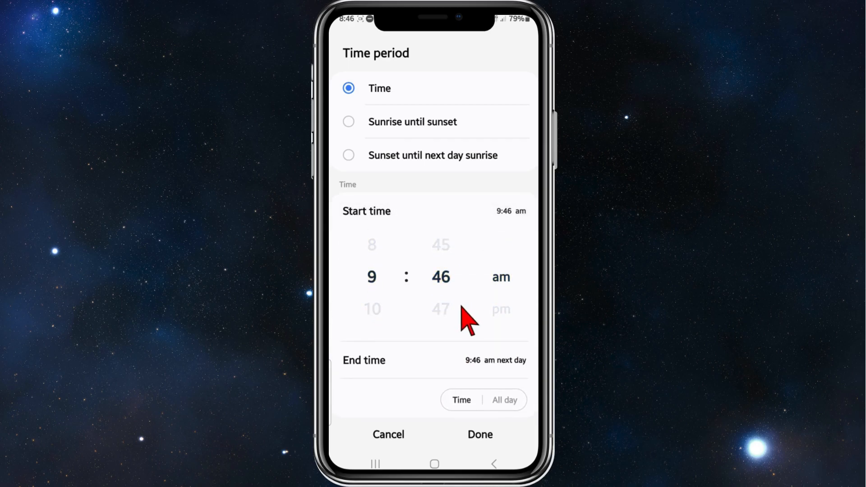
scroll("down", 3)
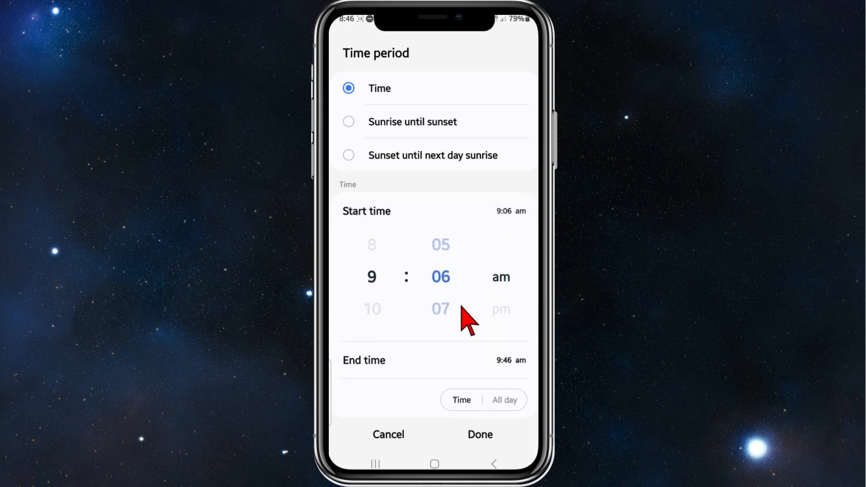
scroll("down", 3)
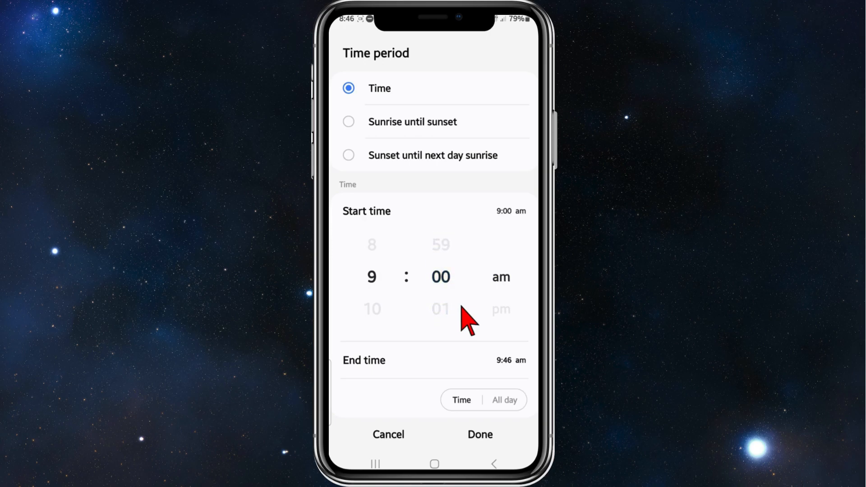
mouse_move(484, 433)
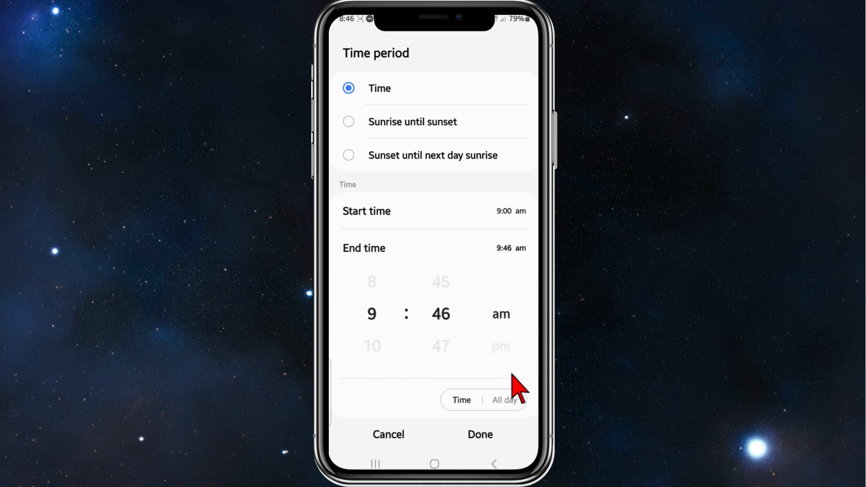
scroll("down", 3)
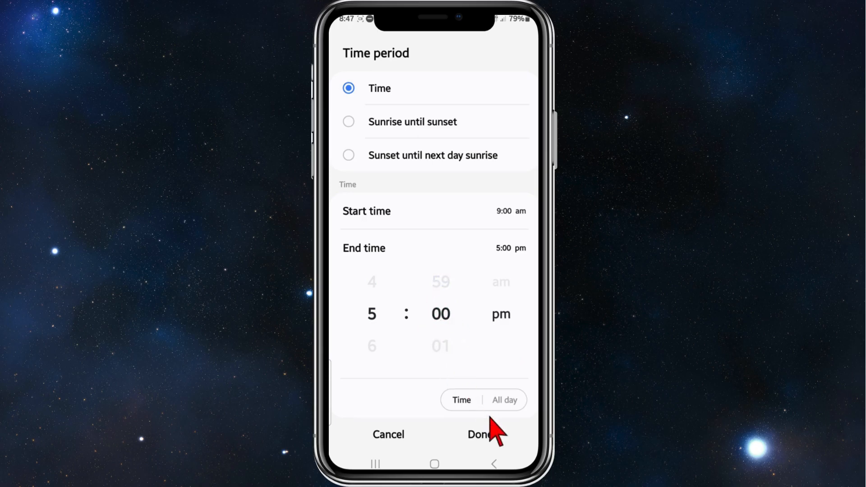
Save the Friday schedule and remove Place as a Work mode trigger.
left_click(477, 435)
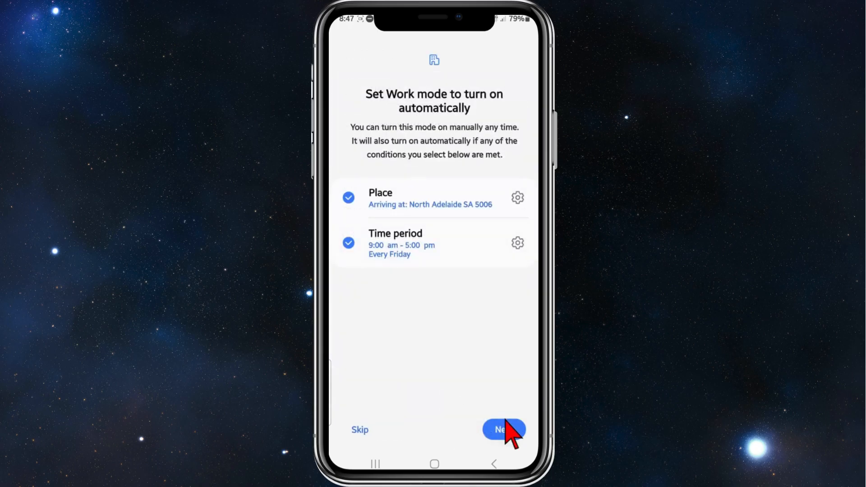
mouse_move(376, 208)
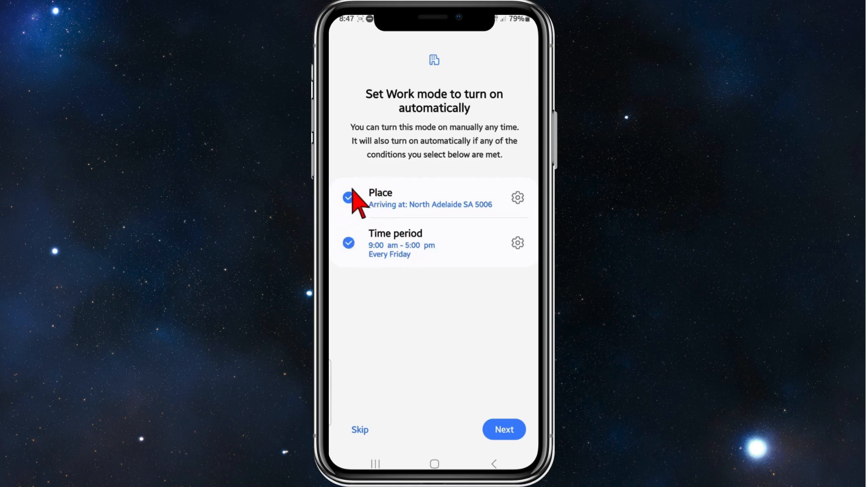
mouse_move(383, 219)
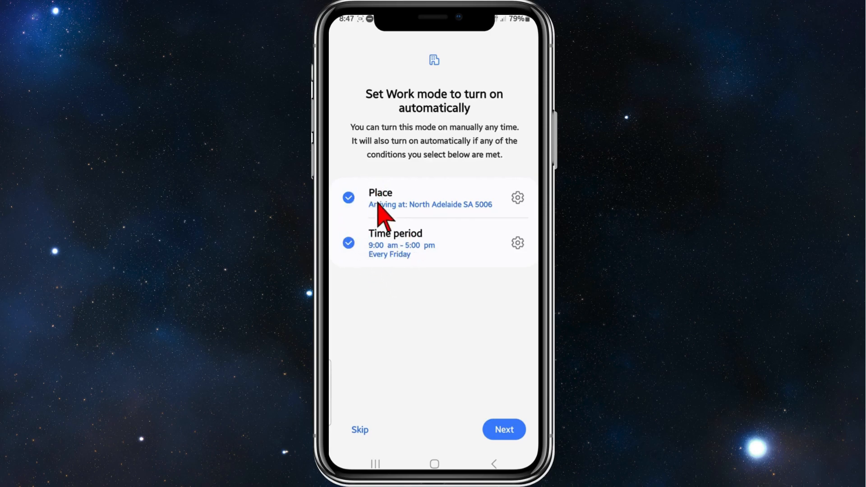
left_click(349, 197)
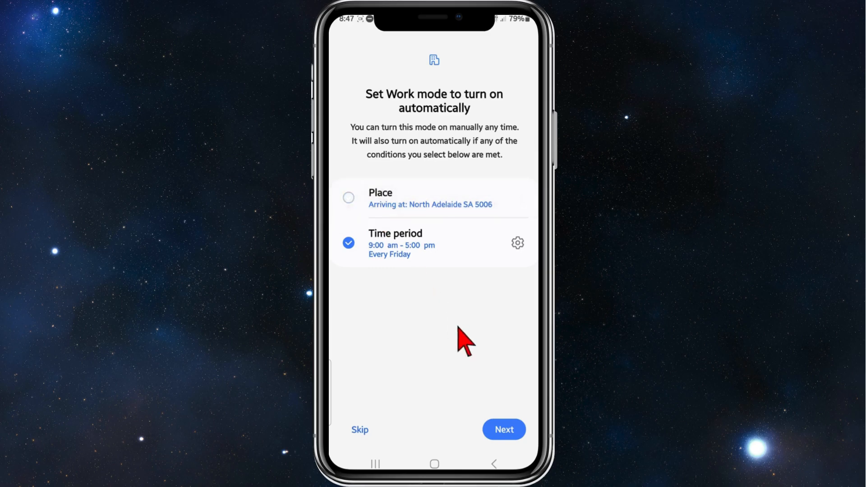
left_click(504, 430)
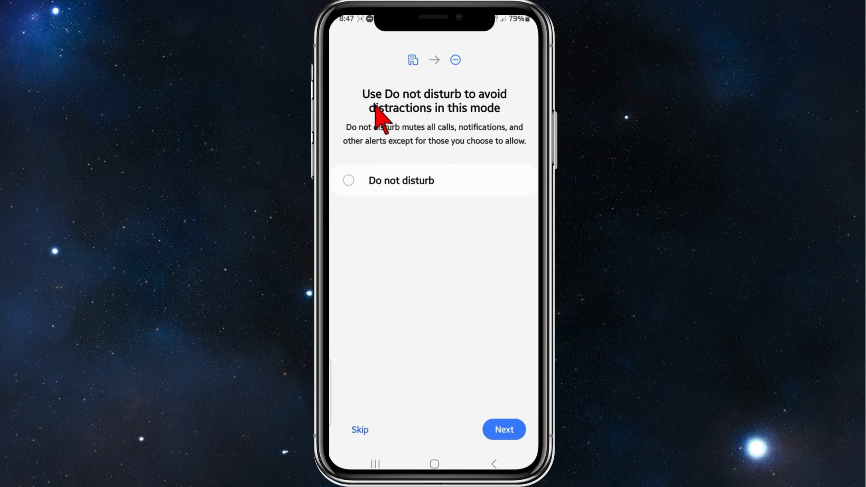
mouse_move(500, 131)
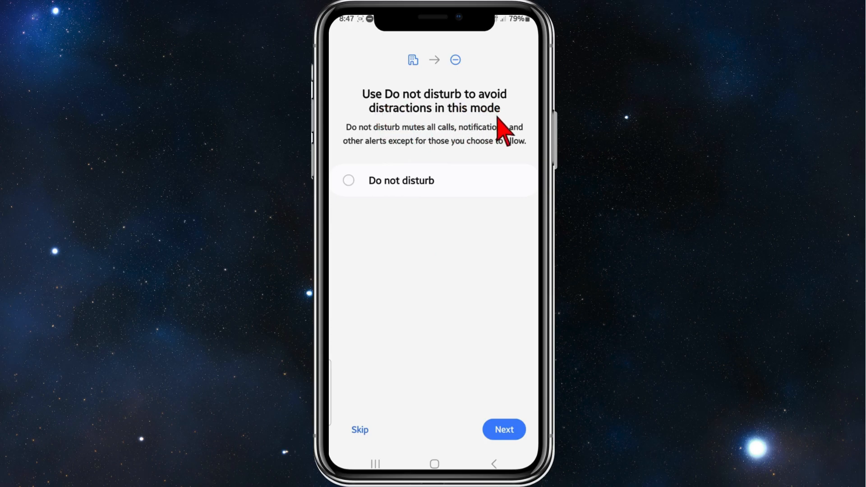
mouse_move(353, 204)
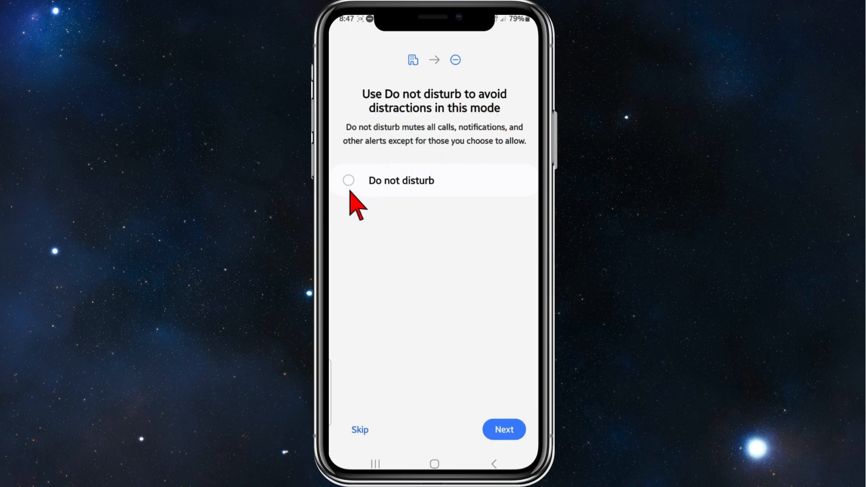
Enable Do not disturb for Work mode and open its settings.
left_click(348, 180)
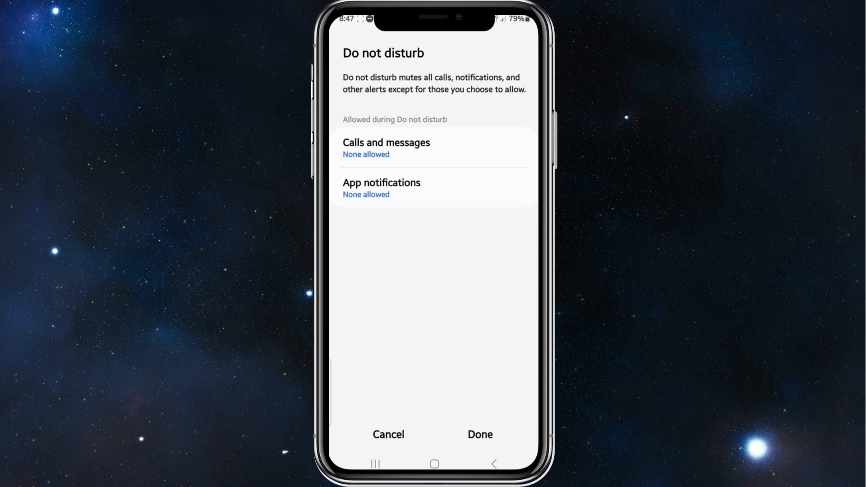
Set allowed Calls to None, with Messages staying at None.
left_click(386, 147)
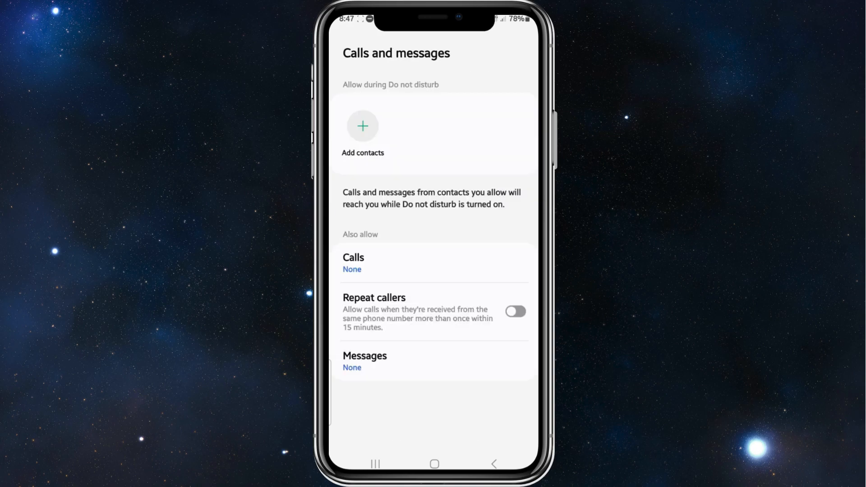
left_click(353, 263)
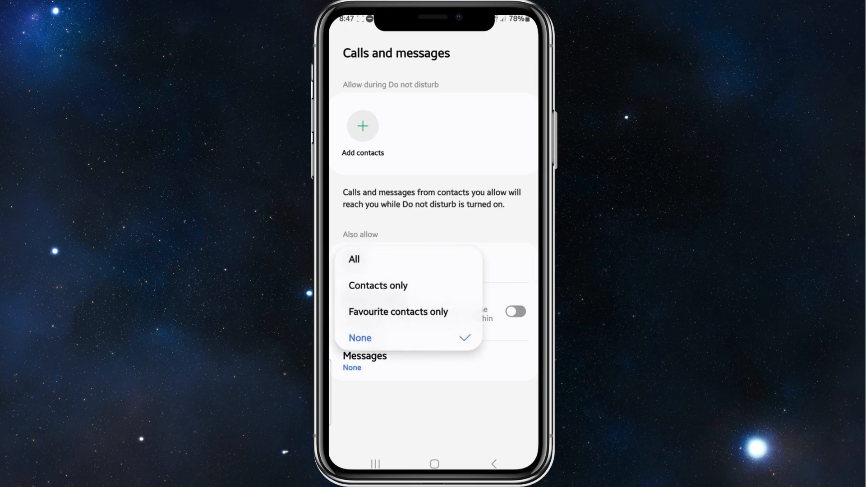
left_click(359, 338)
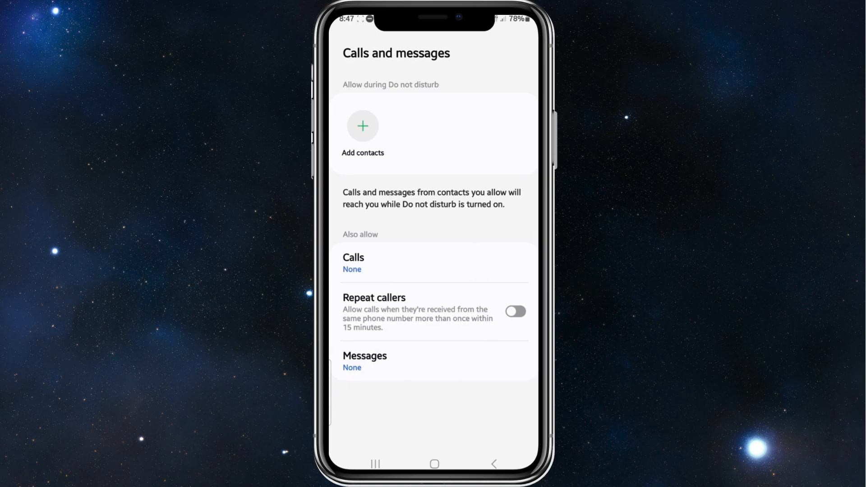
left_click(352, 262)
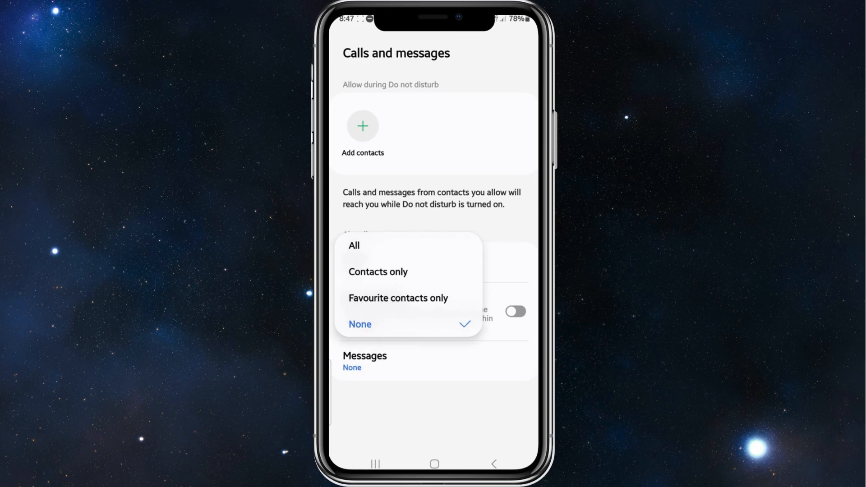
left_click(360, 325)
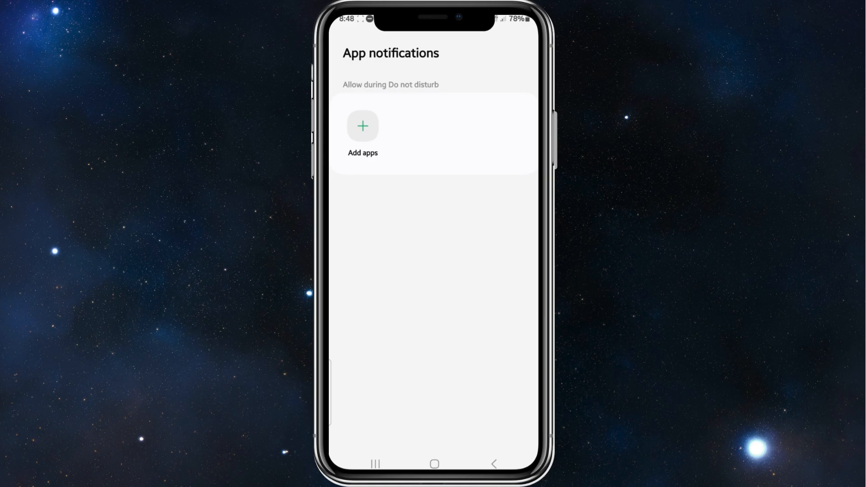
Add Snapchat, found by searching 'sn', to the allowed app notifications.
left_click(362, 126)
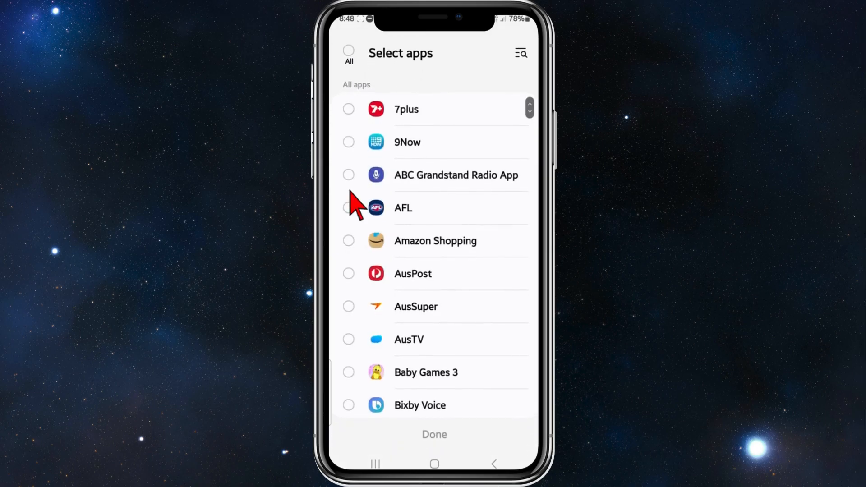
type("sn")
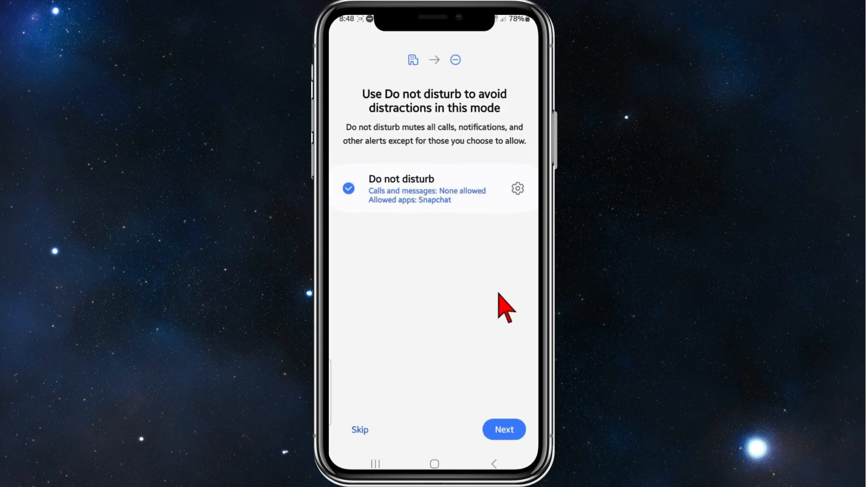
mouse_move(392, 215)
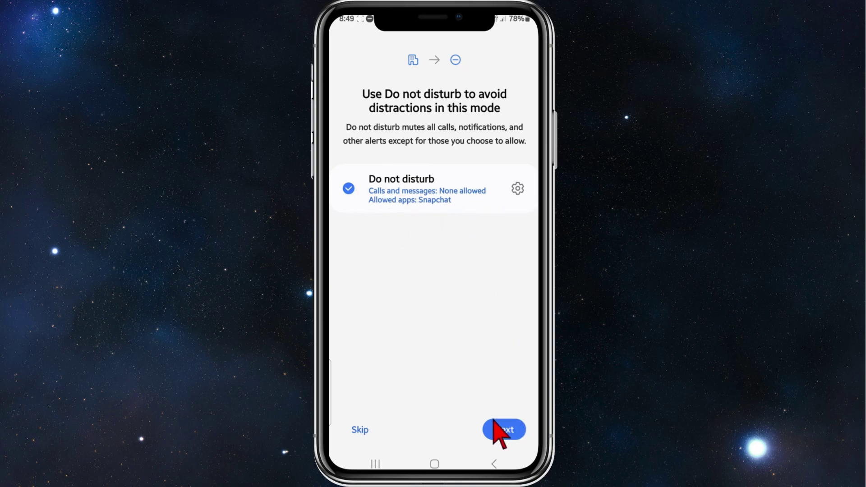
Turn on Power saving mode as a Work mode action.
left_click(504, 429)
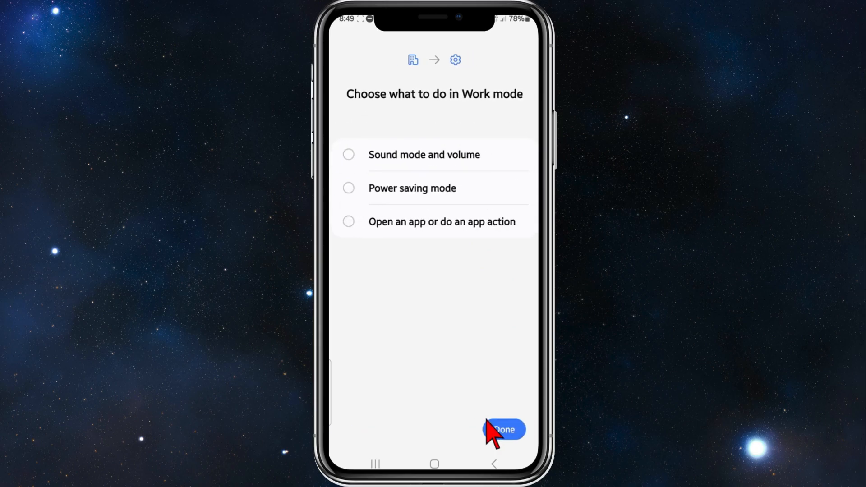
mouse_move(470, 257)
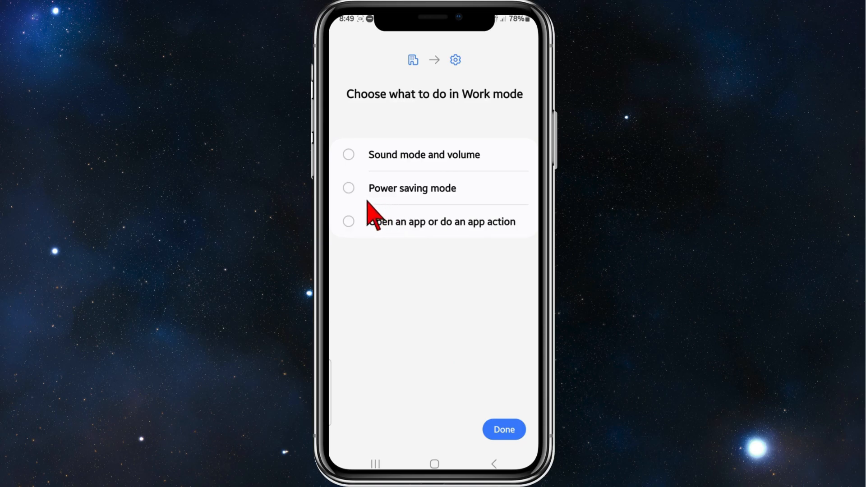
mouse_move(476, 252)
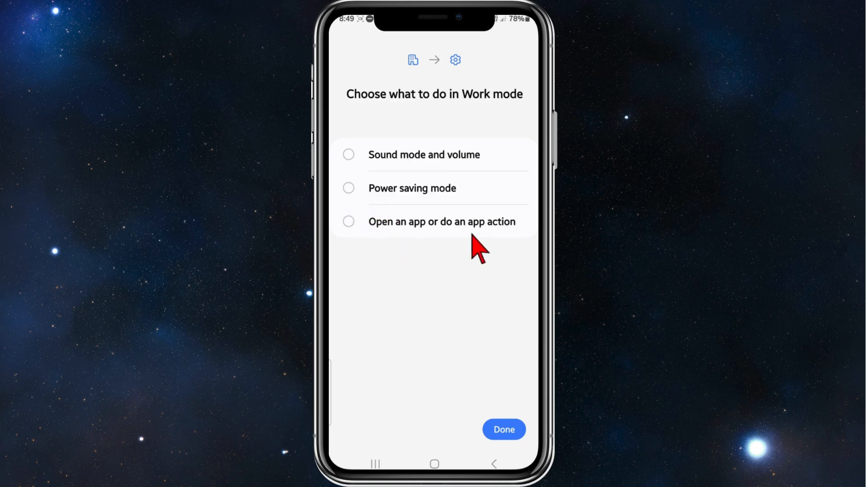
mouse_move(366, 180)
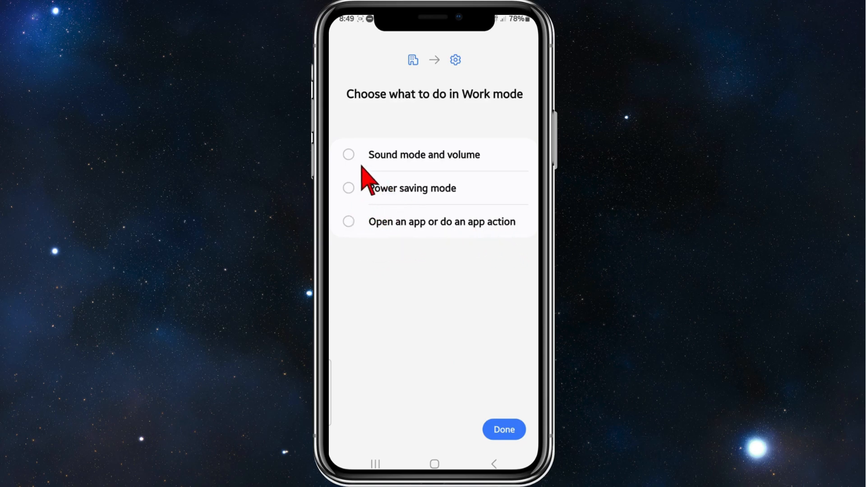
mouse_move(408, 269)
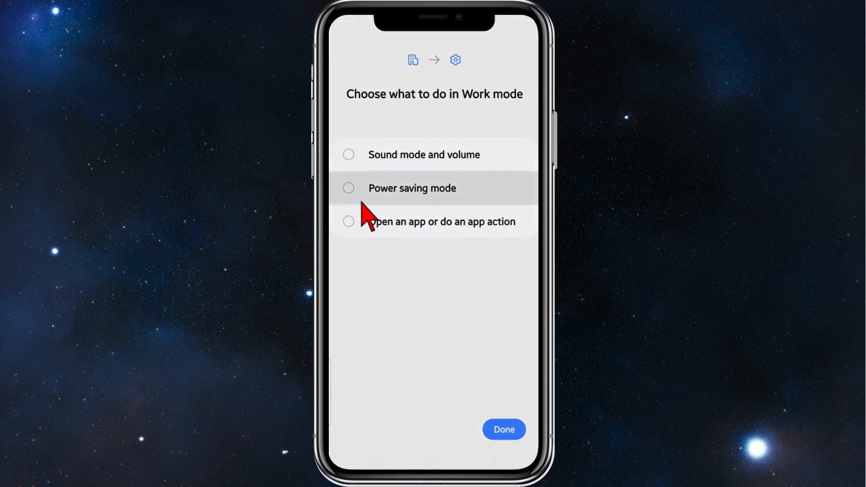
left_click(412, 188)
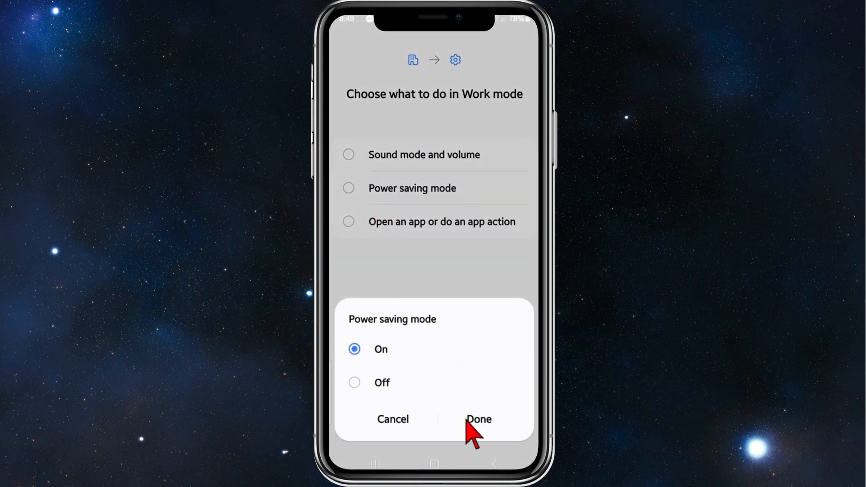
left_click(479, 419)
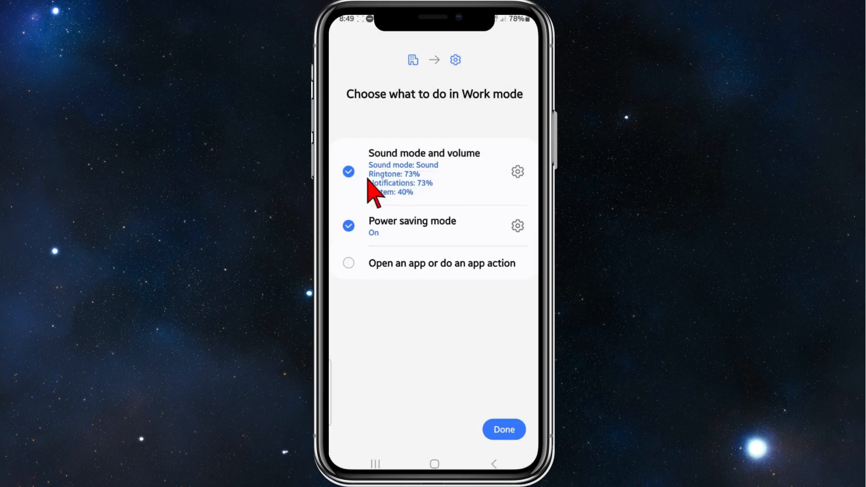
Set Work mode's sound mode to Vibrate.
left_click(348, 171)
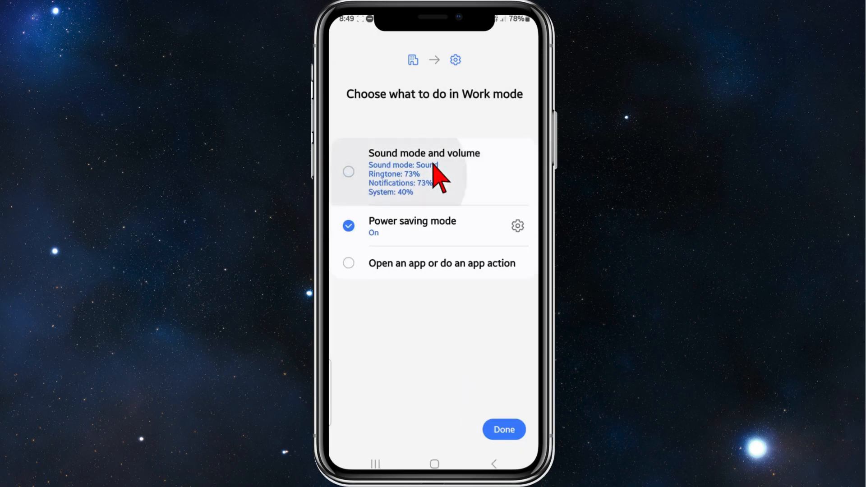
left_click(415, 171)
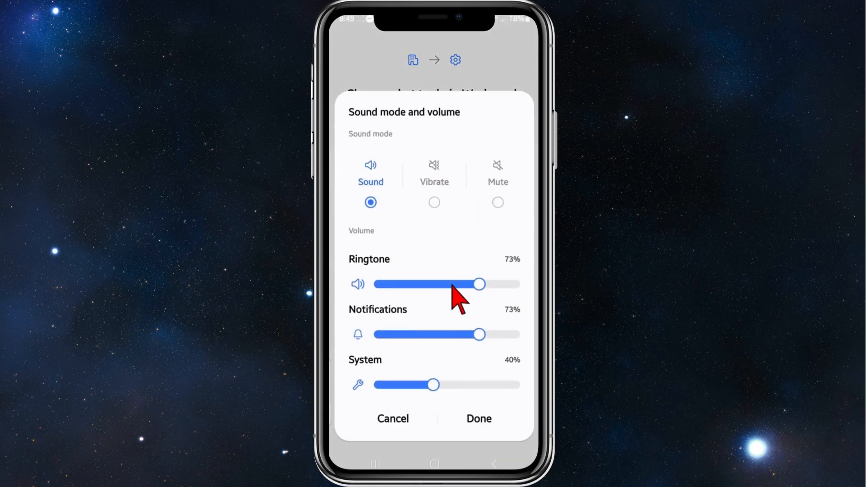
mouse_move(492, 224)
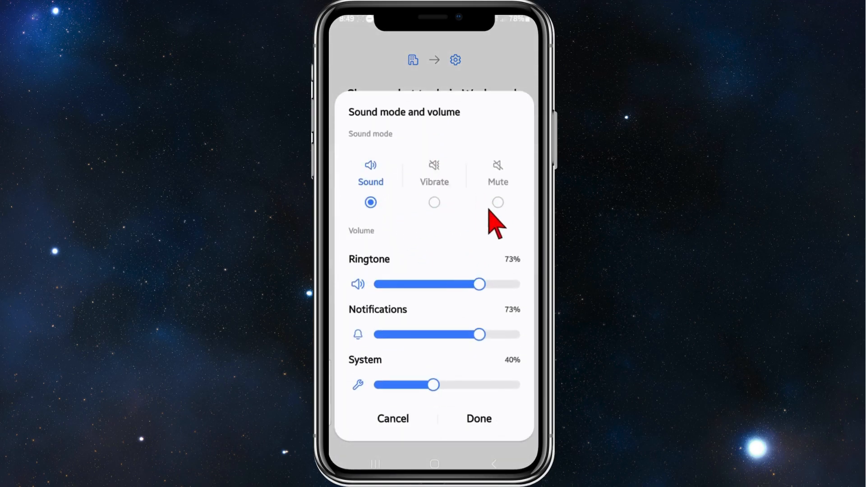
left_click(434, 203)
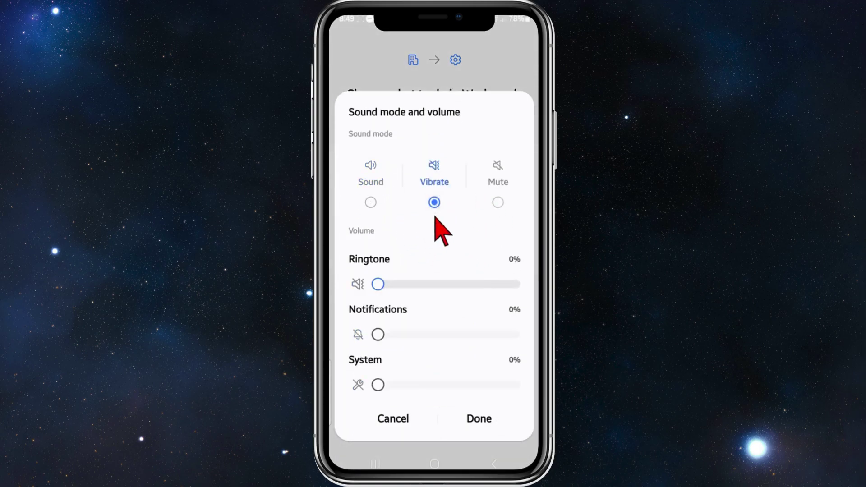
left_click(478, 419)
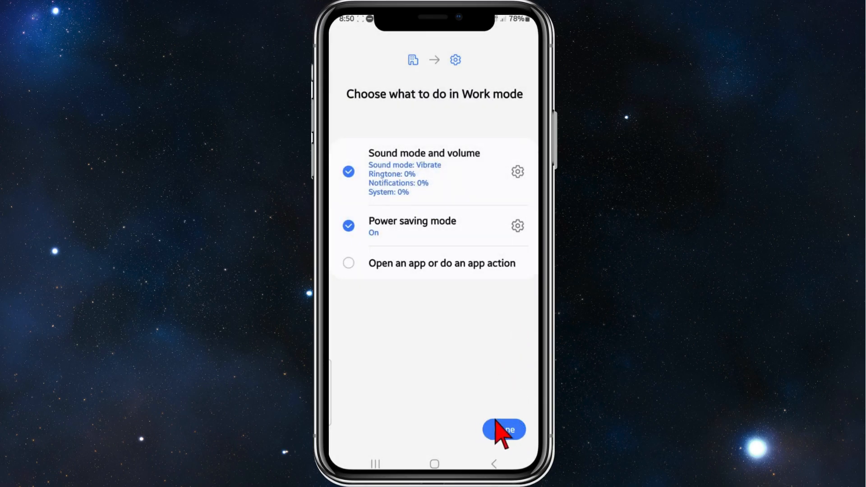
Complete Work mode setup, review its summary, and switch it on until turned off.
left_click(504, 429)
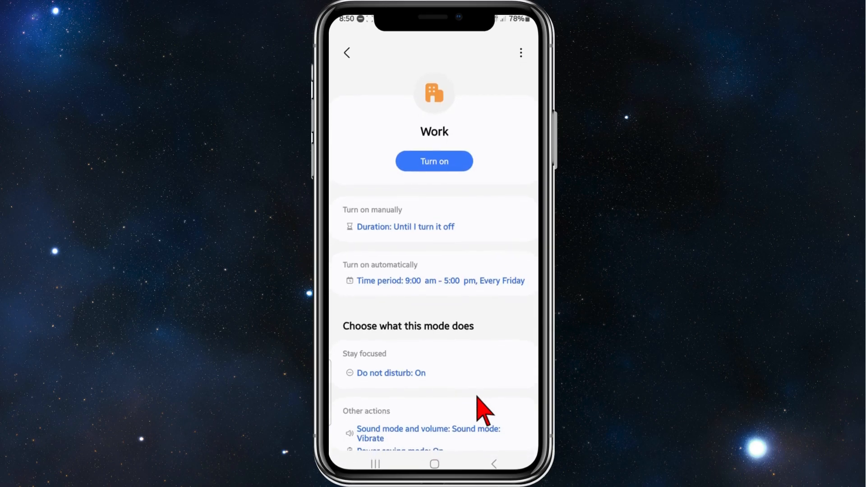
scroll("down", 3)
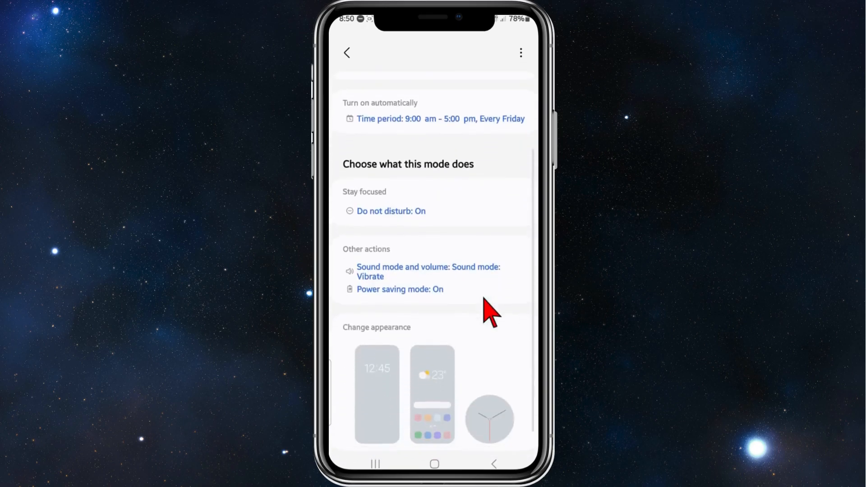
scroll("down", 3)
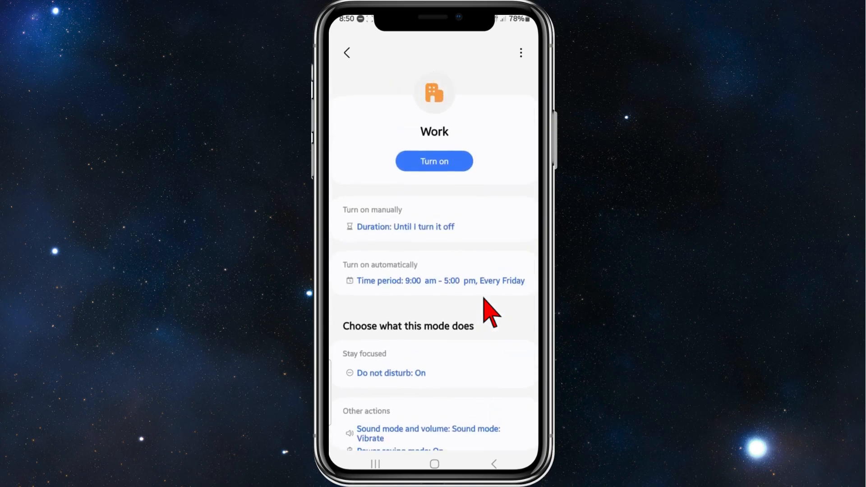
mouse_move(437, 186)
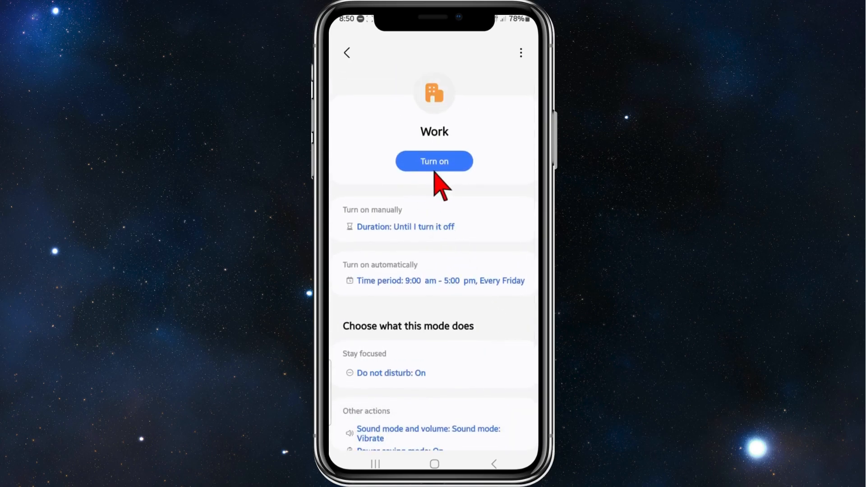
left_click(434, 161)
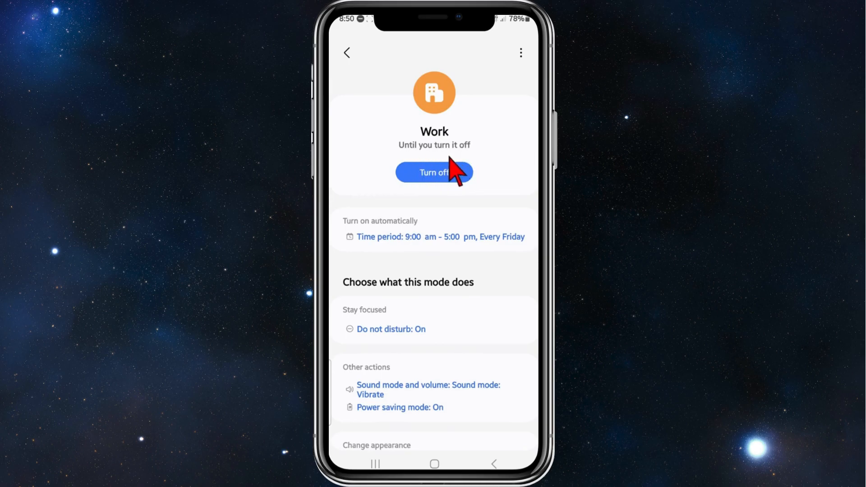
mouse_move(497, 231)
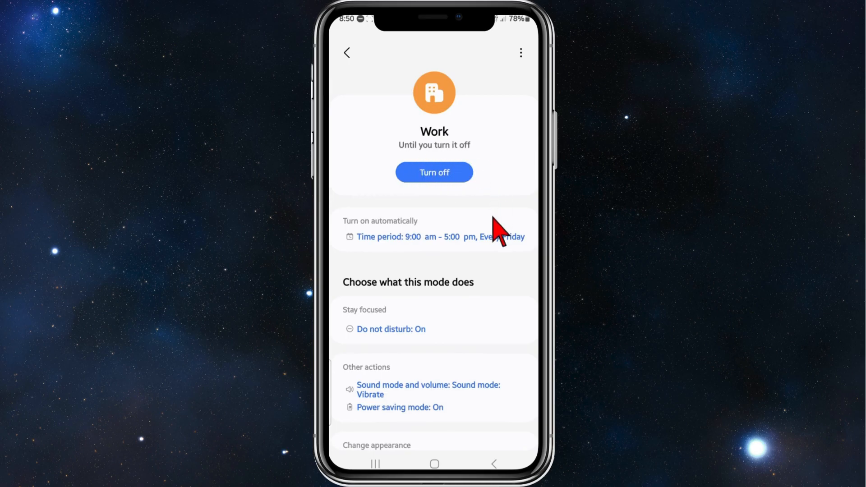